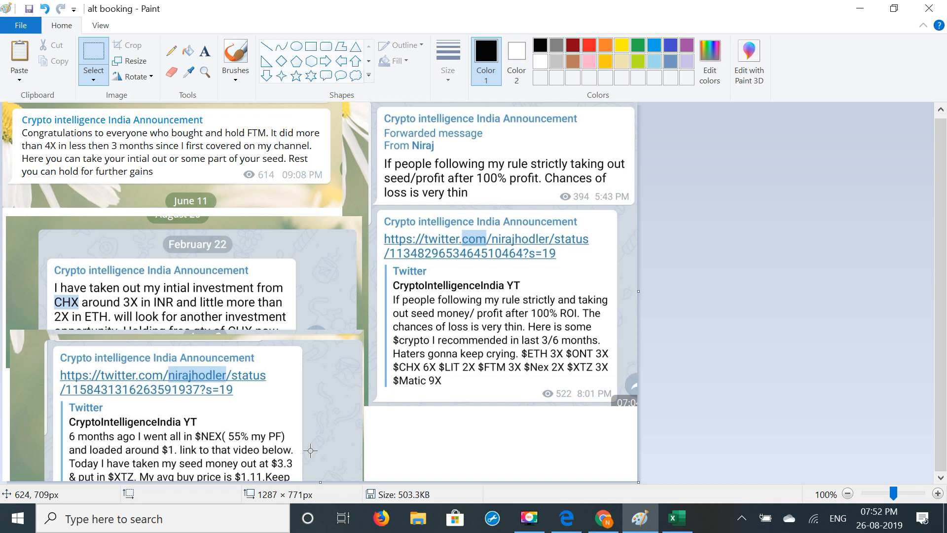
pyautogui.moveTo(53, 342)
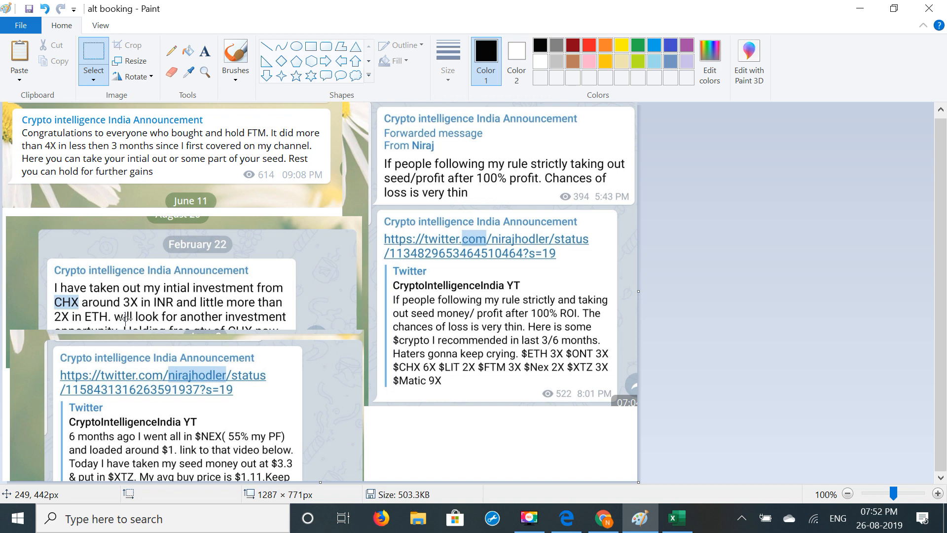
pyautogui.moveTo(160, 133)
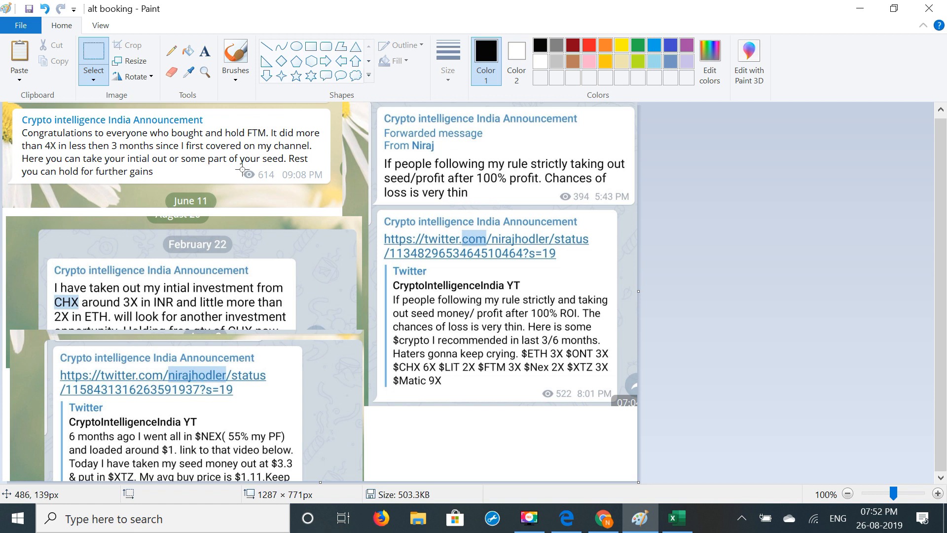
pyautogui.moveTo(279, 155)
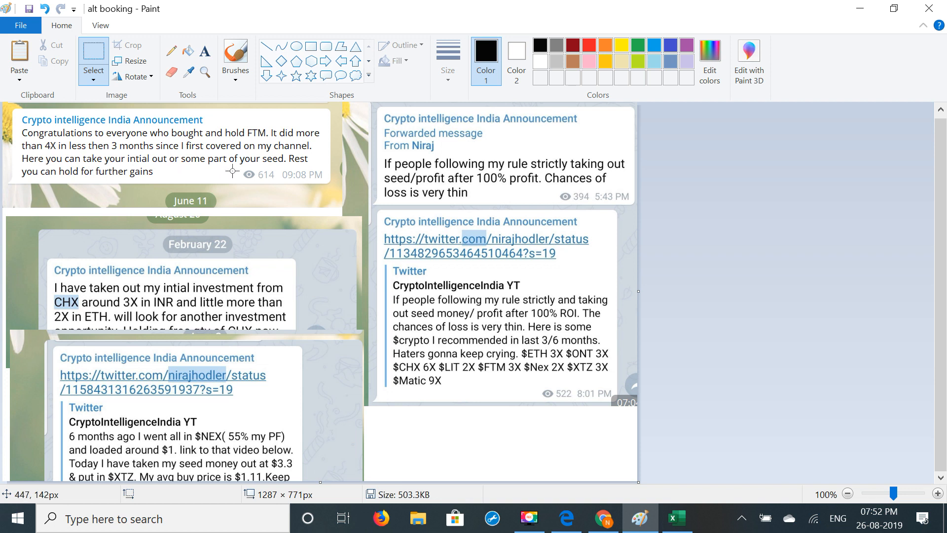
pyautogui.moveTo(81, 173)
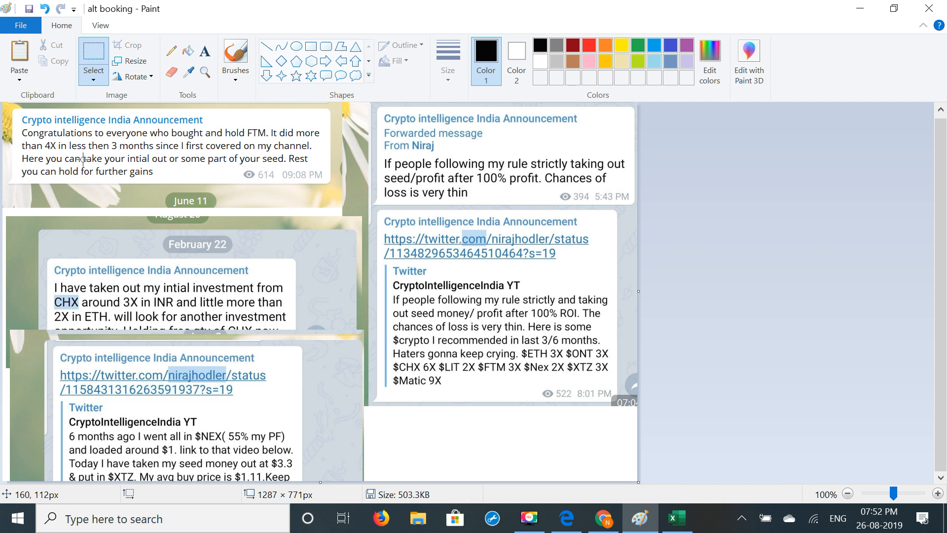
pyautogui.moveTo(223, 175)
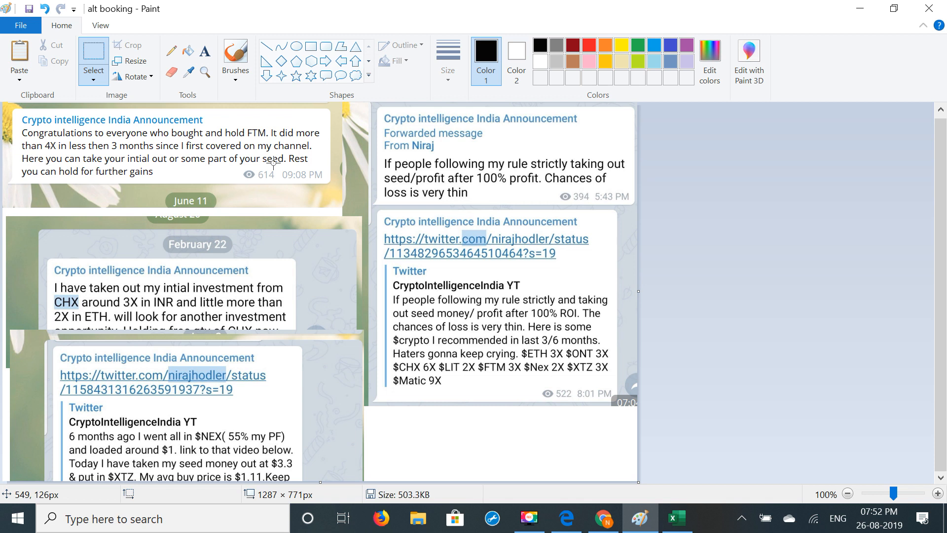
pyautogui.moveTo(213, 170)
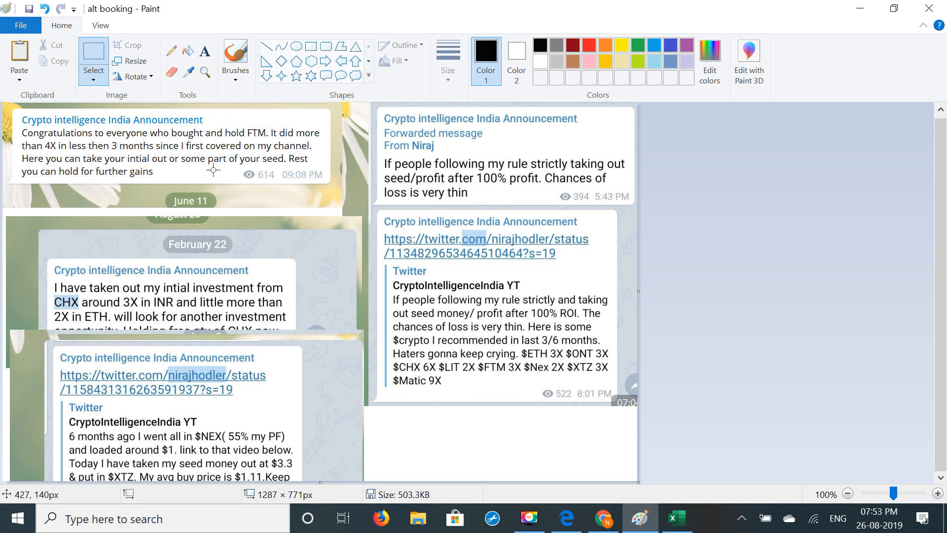
pyautogui.moveTo(213, 188)
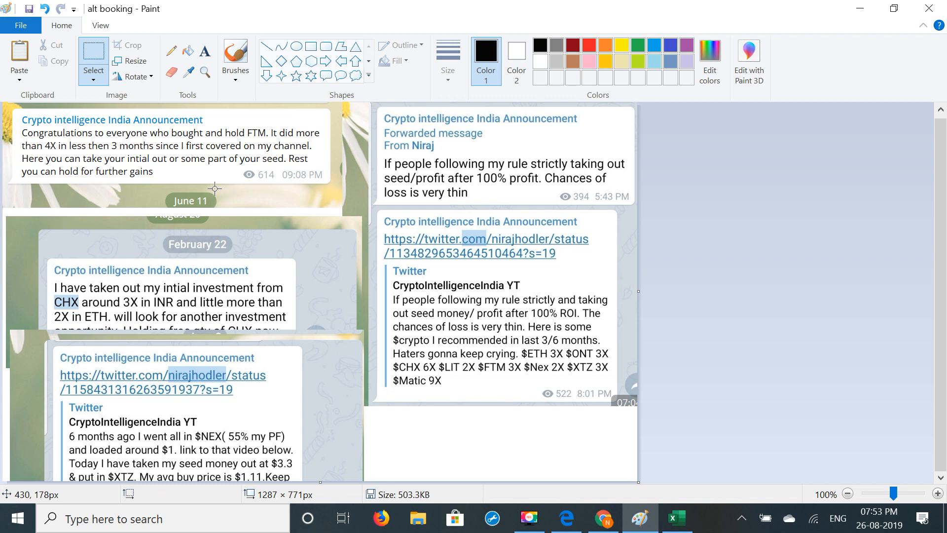
pyautogui.moveTo(578, 295)
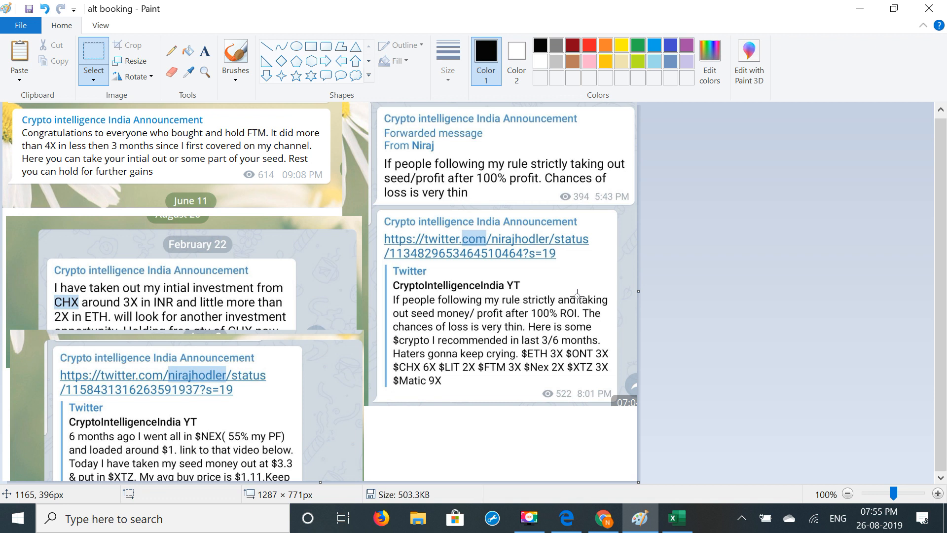
pyautogui.moveTo(706, 318)
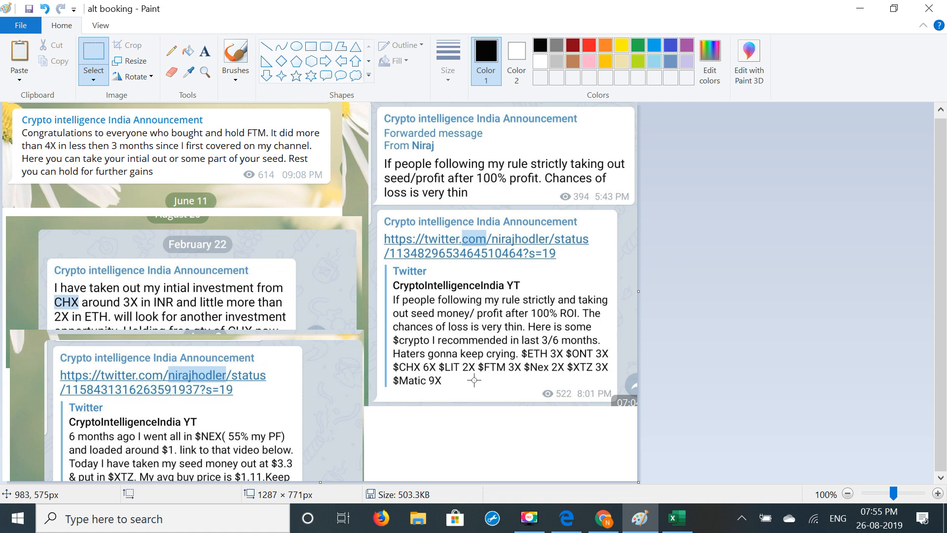
pyautogui.moveTo(575, 376)
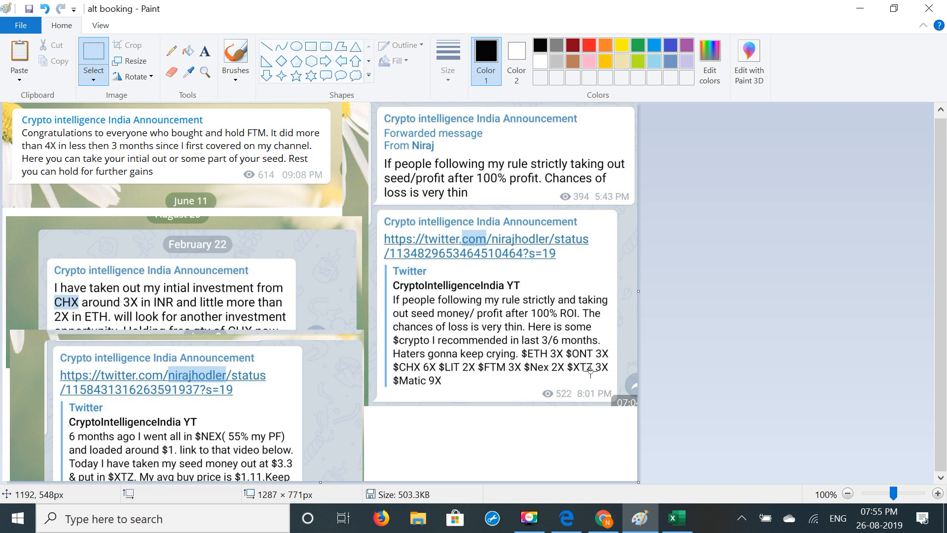
pyautogui.moveTo(544, 392)
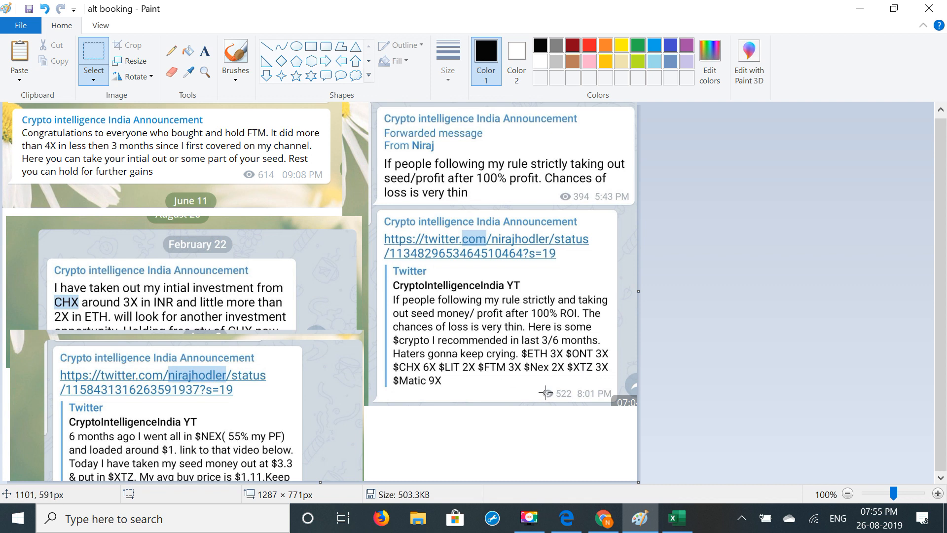
pyautogui.moveTo(435, 382)
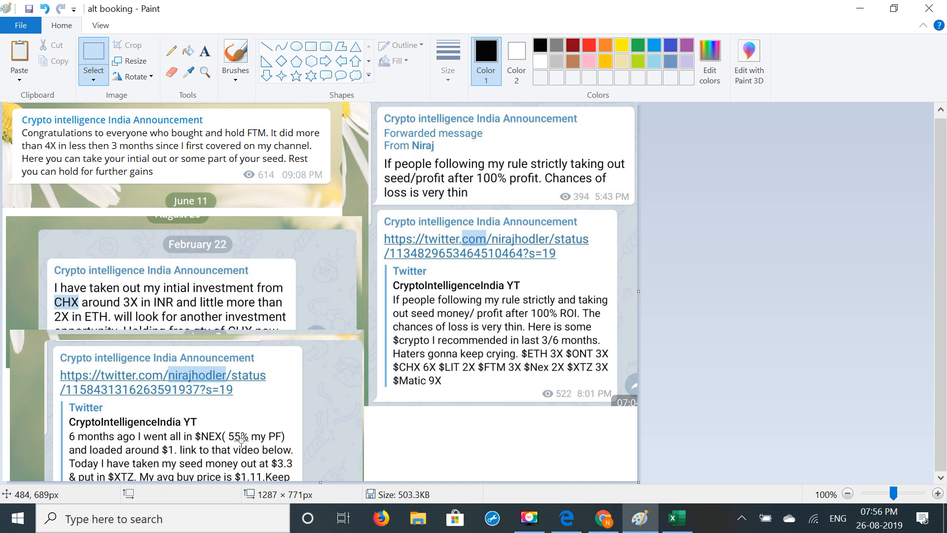
pyautogui.moveTo(92, 249)
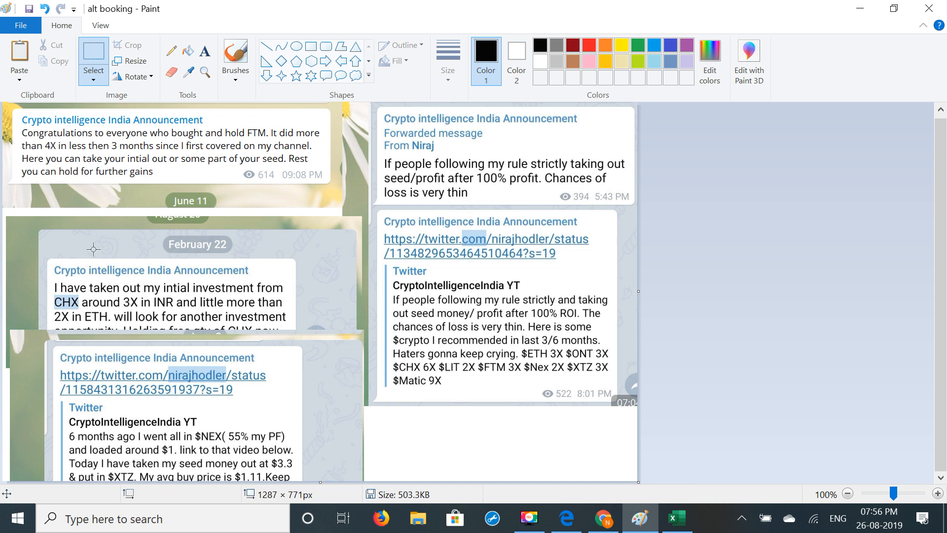
pyautogui.moveTo(188, 224)
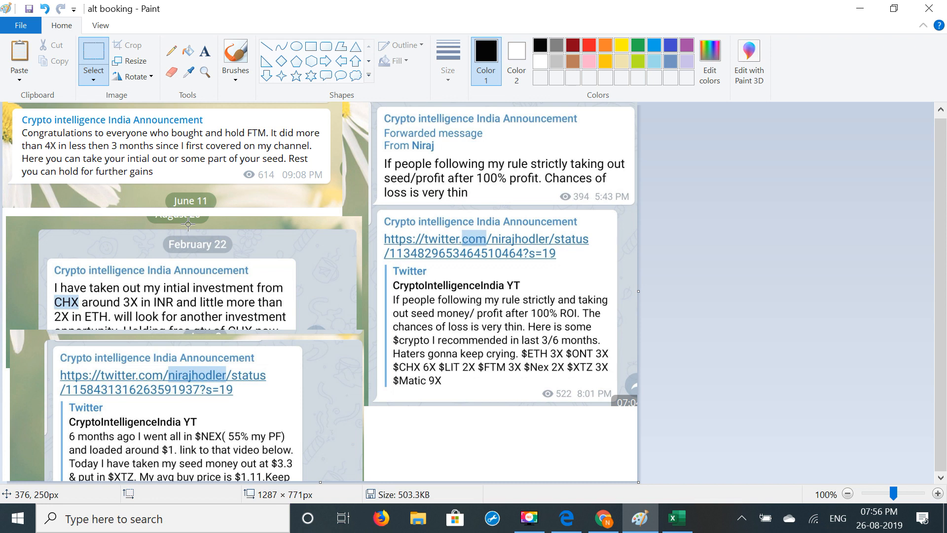